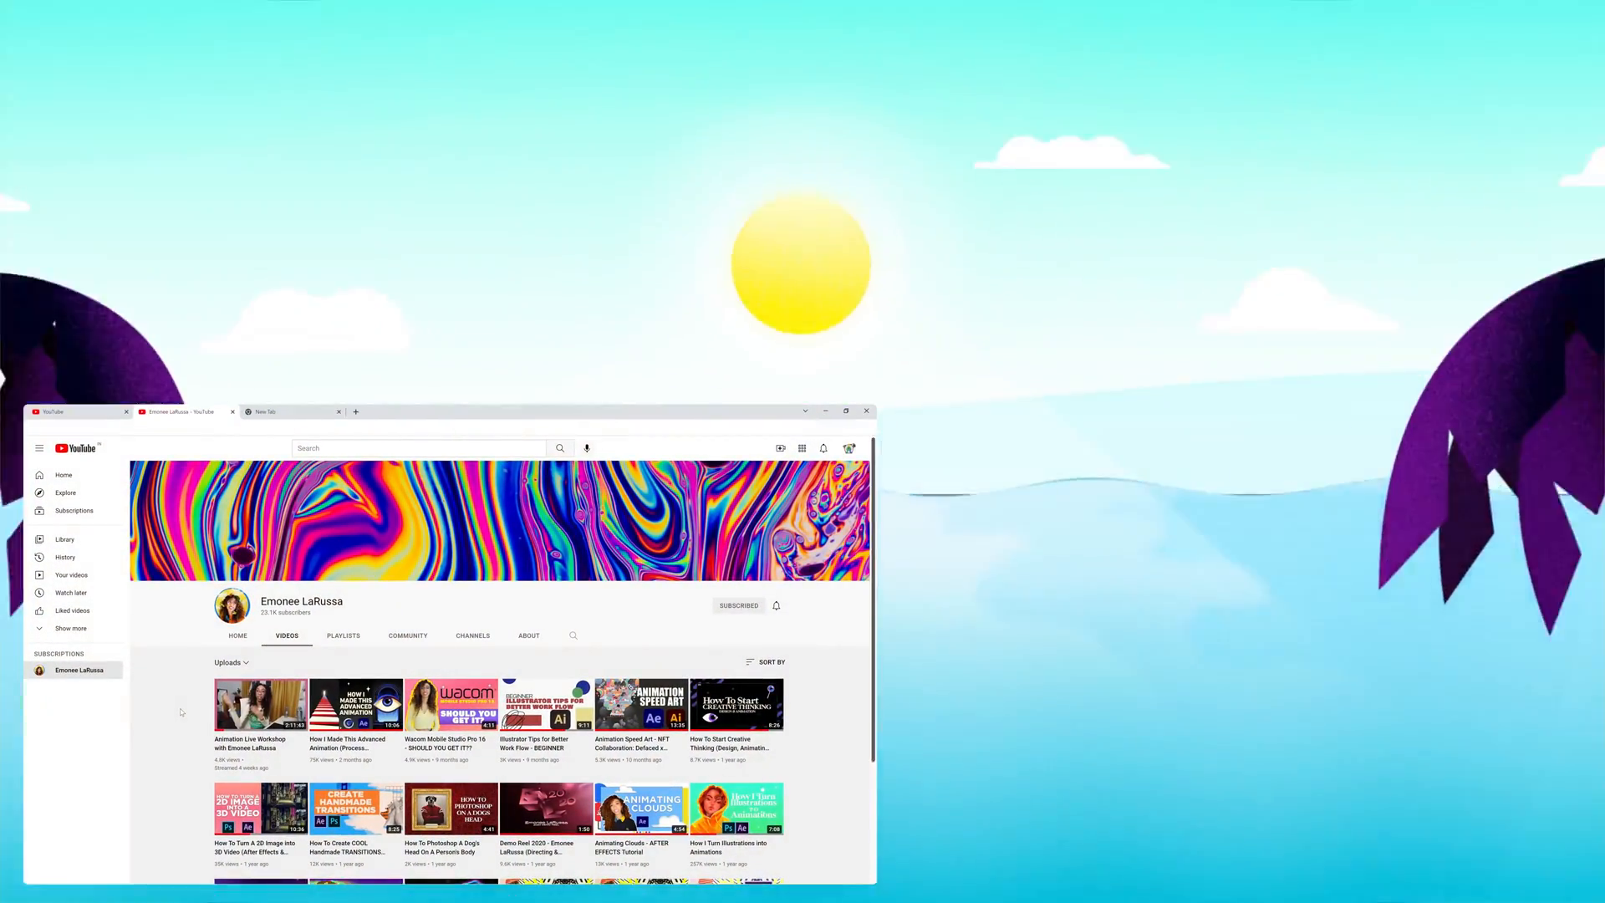
Open the channel's Videos tab to list its uploads
{"action": "left_click", "coordinate": [356, 704]}
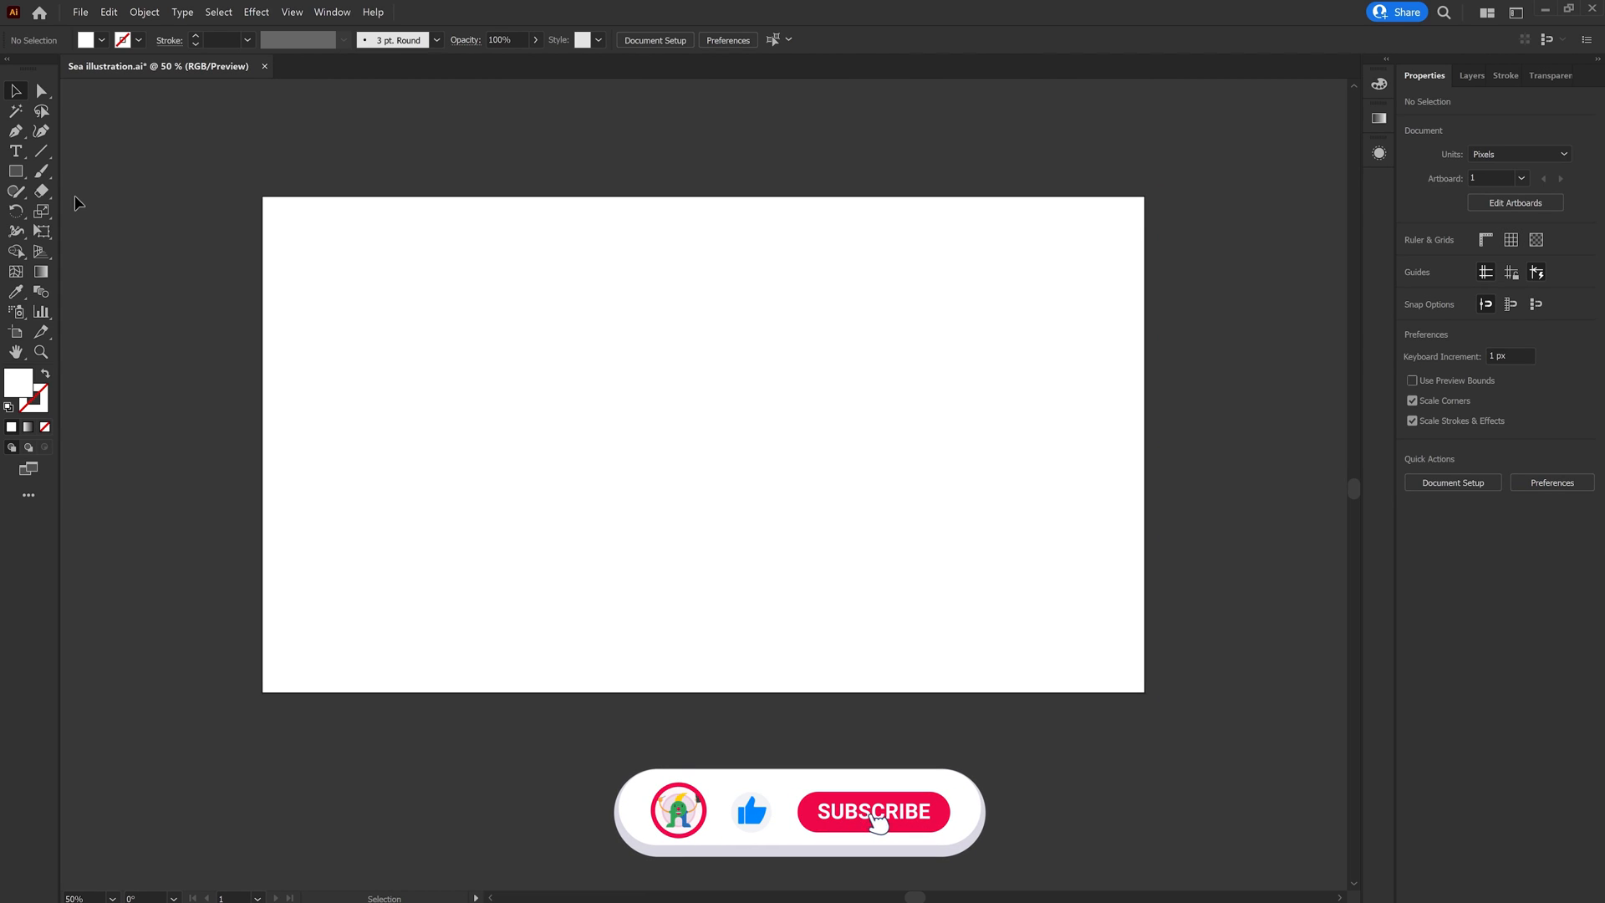
Switch to the layered Eye.ai document and open its Layers panel
{"action": "left_click", "coordinate": [872, 811]}
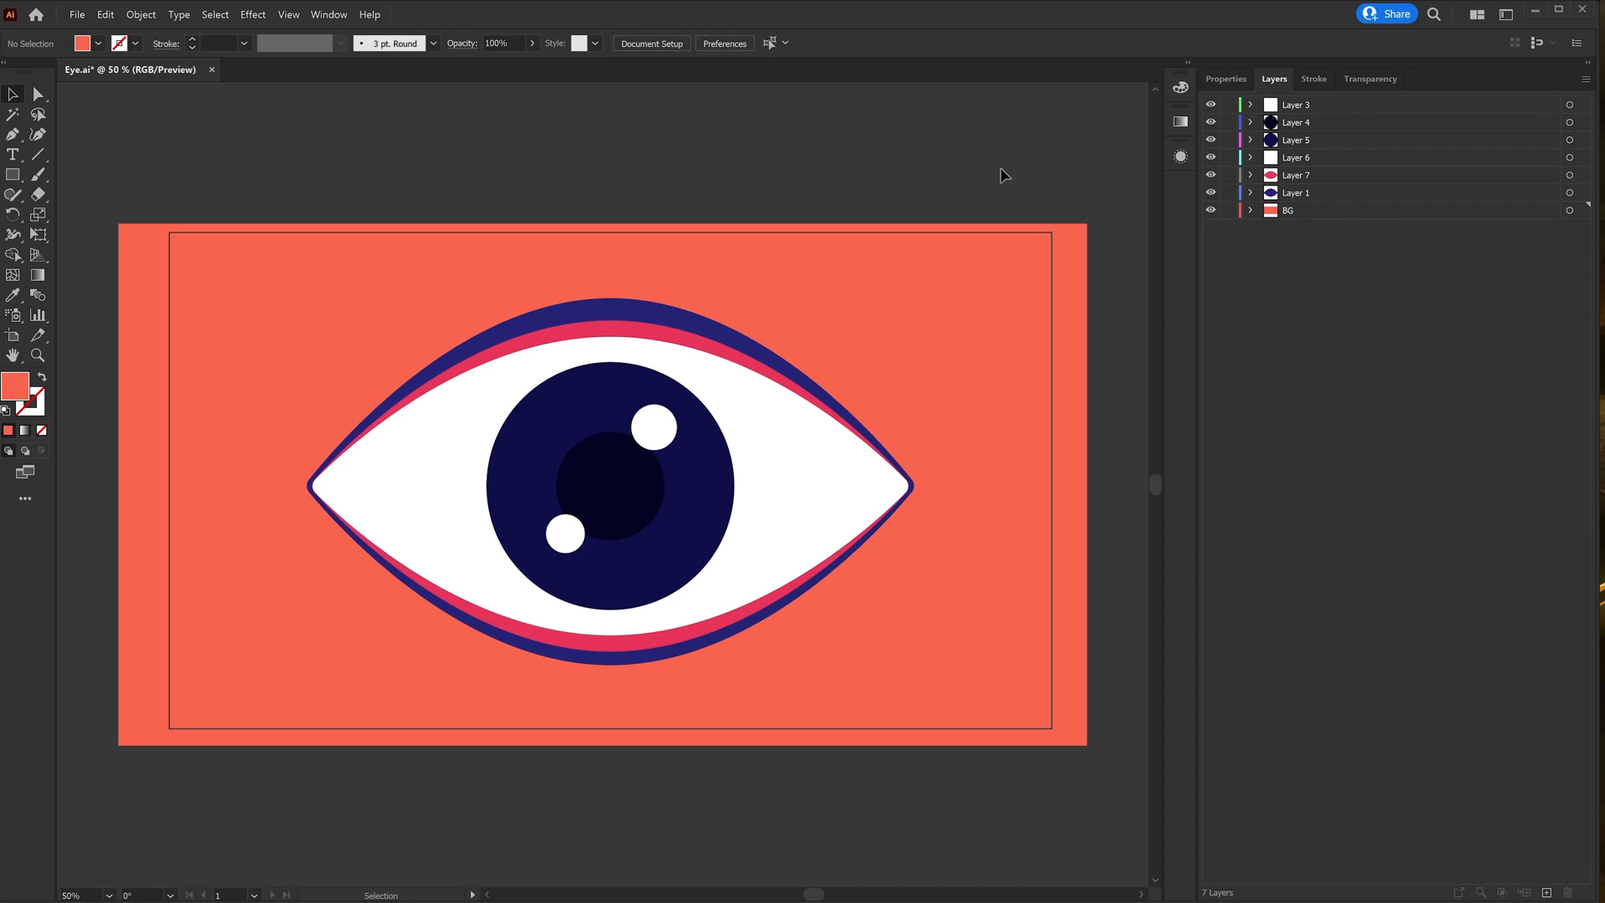
{"action": "double_click", "coordinate": [1296, 140]}
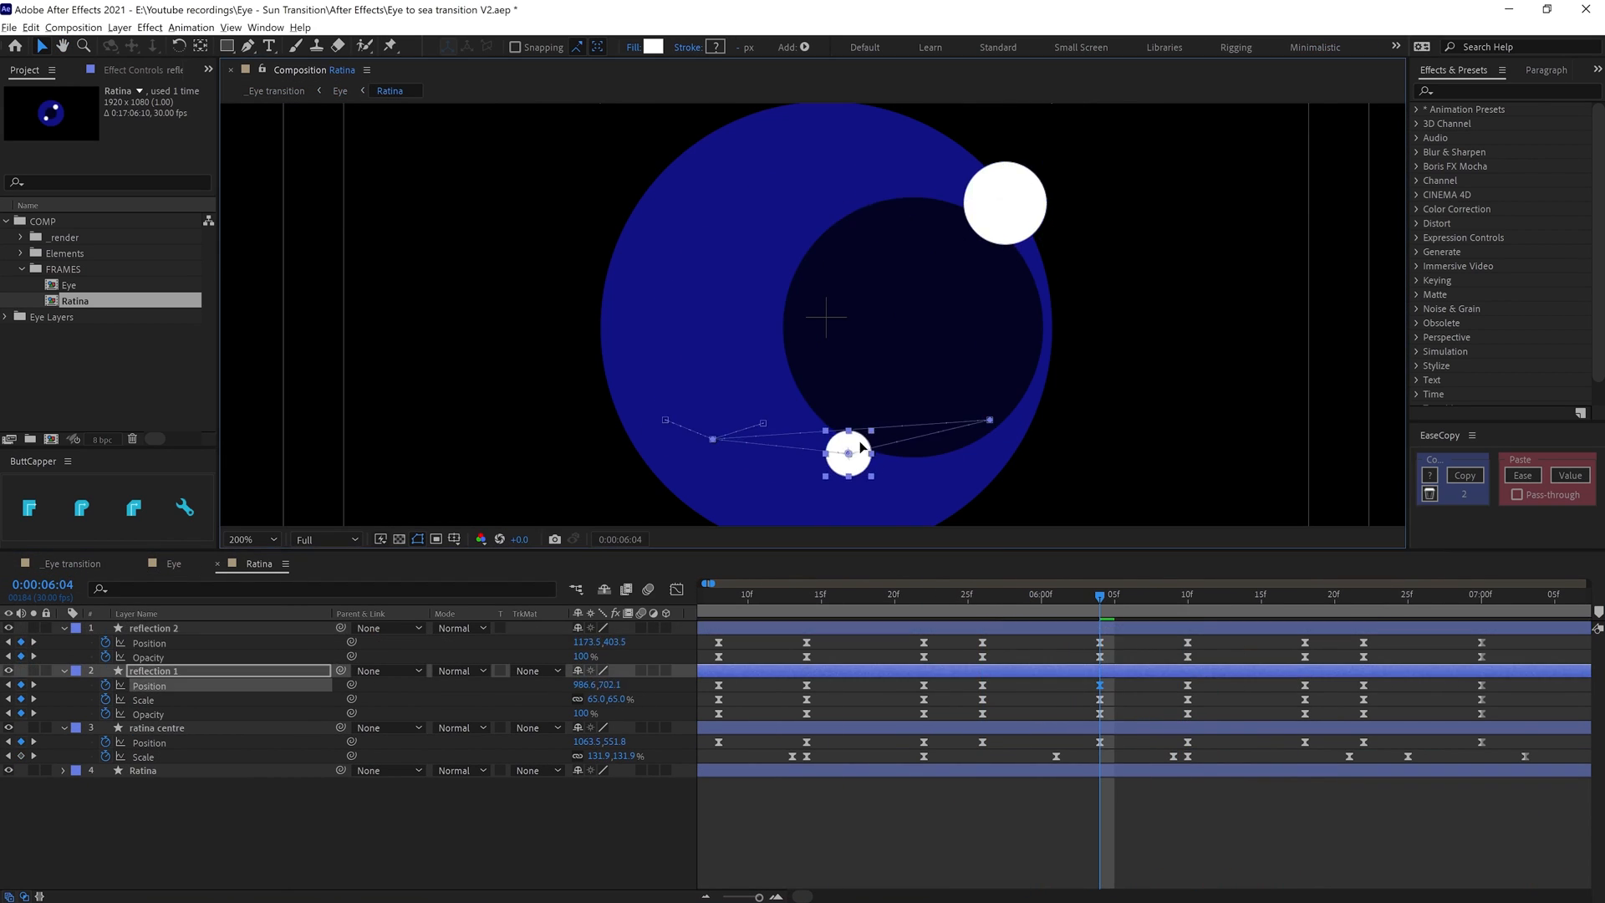
Keyframe Position, Scale and Opacity on reflection 1 and reflection 2 in Ratina
{"action": "left_click", "coordinate": [338, 90]}
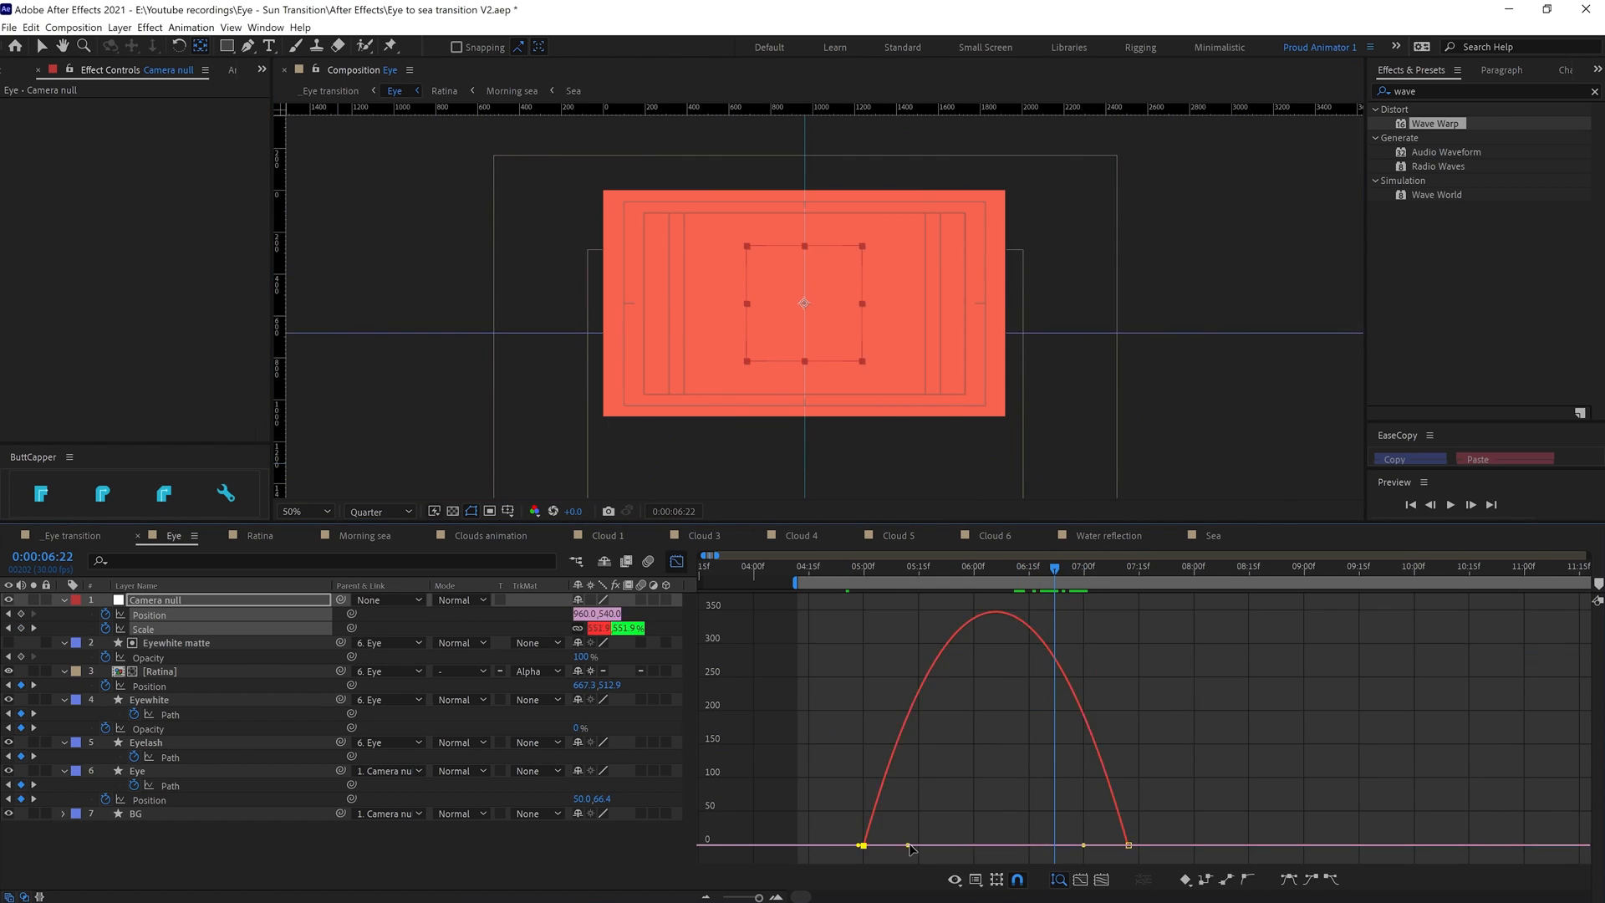
Check the Camera null Scale curve, then show Morning sea's Leaf left Position keyframes
{"action": "left_click", "coordinate": [867, 565]}
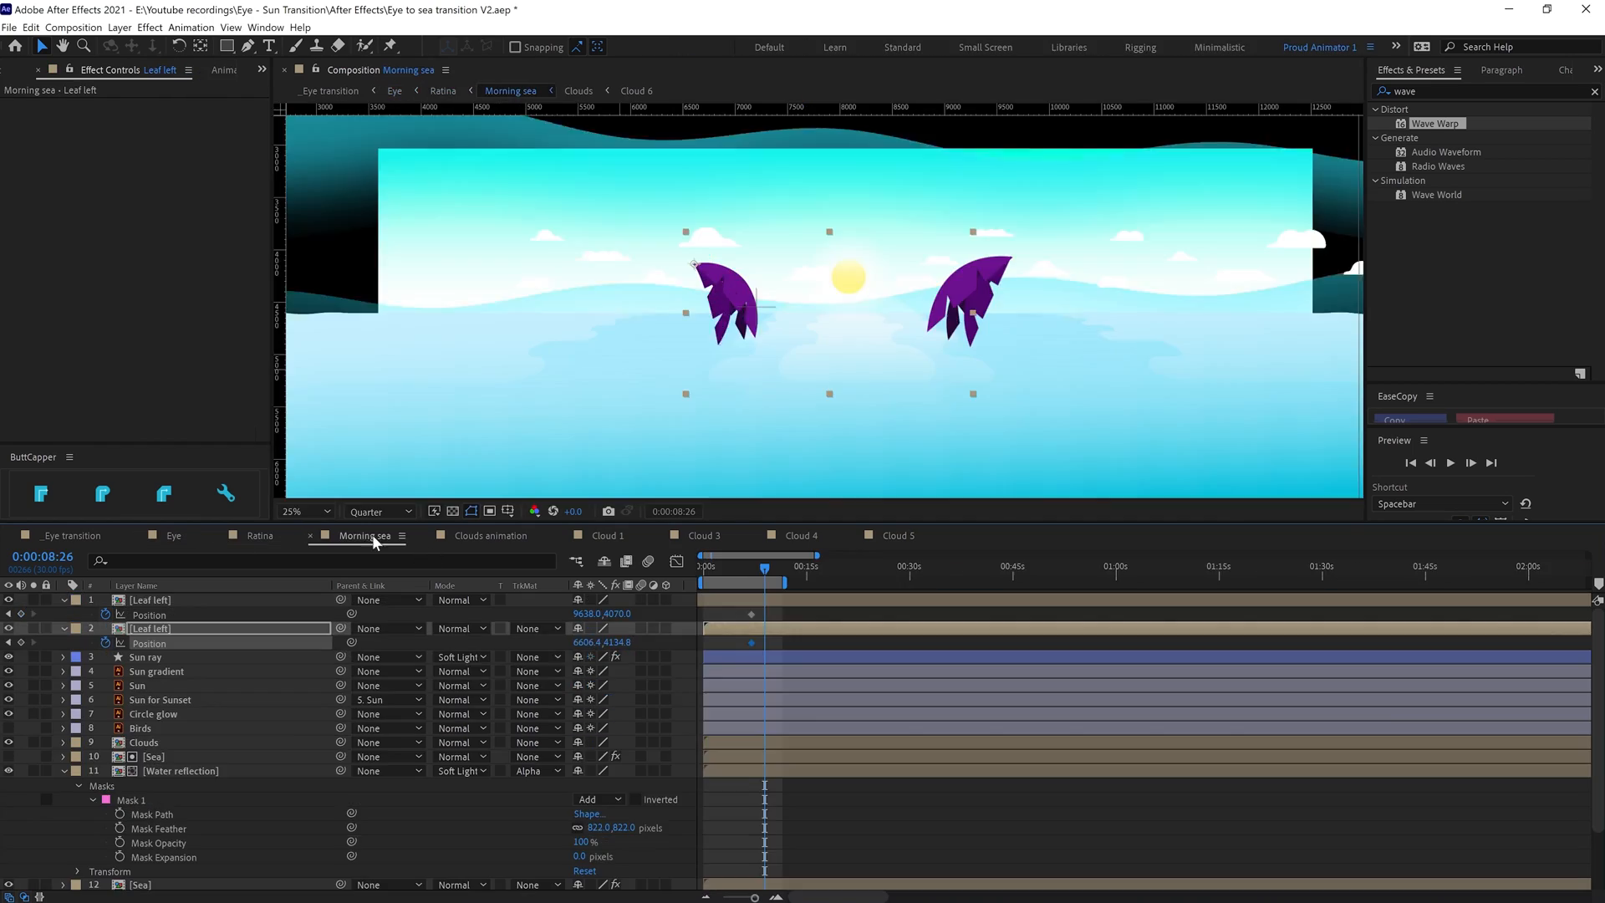
{"action": "left_click", "coordinate": [174, 535]}
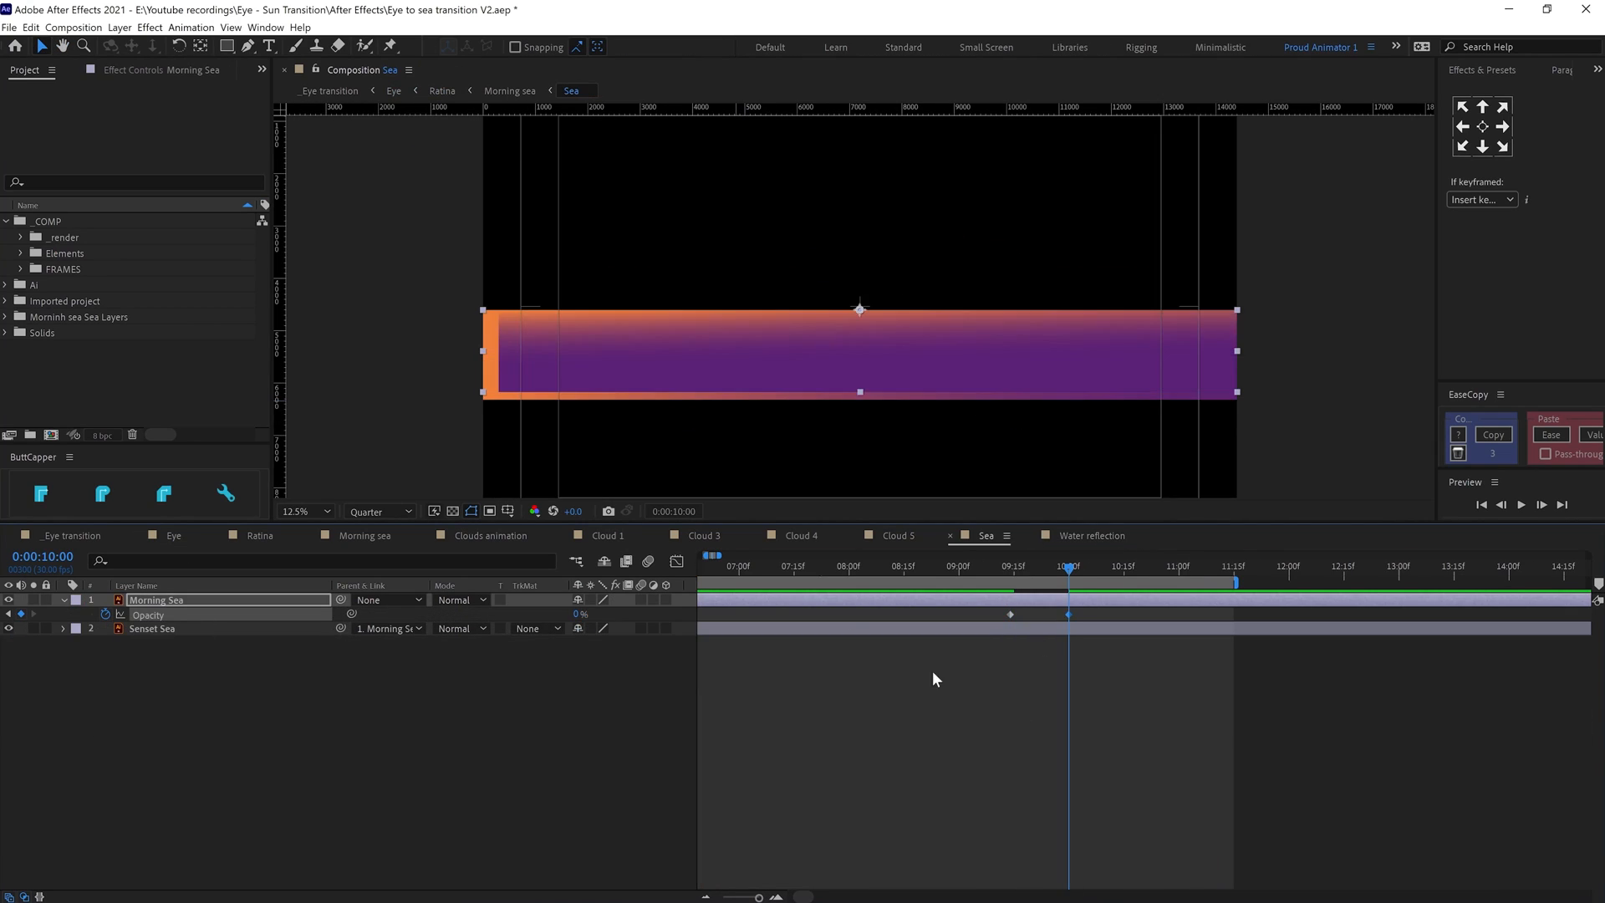
Keyframe Morning Sea Opacity and matte the sea to the Ratina iris in Eye
{"action": "left_click", "coordinate": [509, 90]}
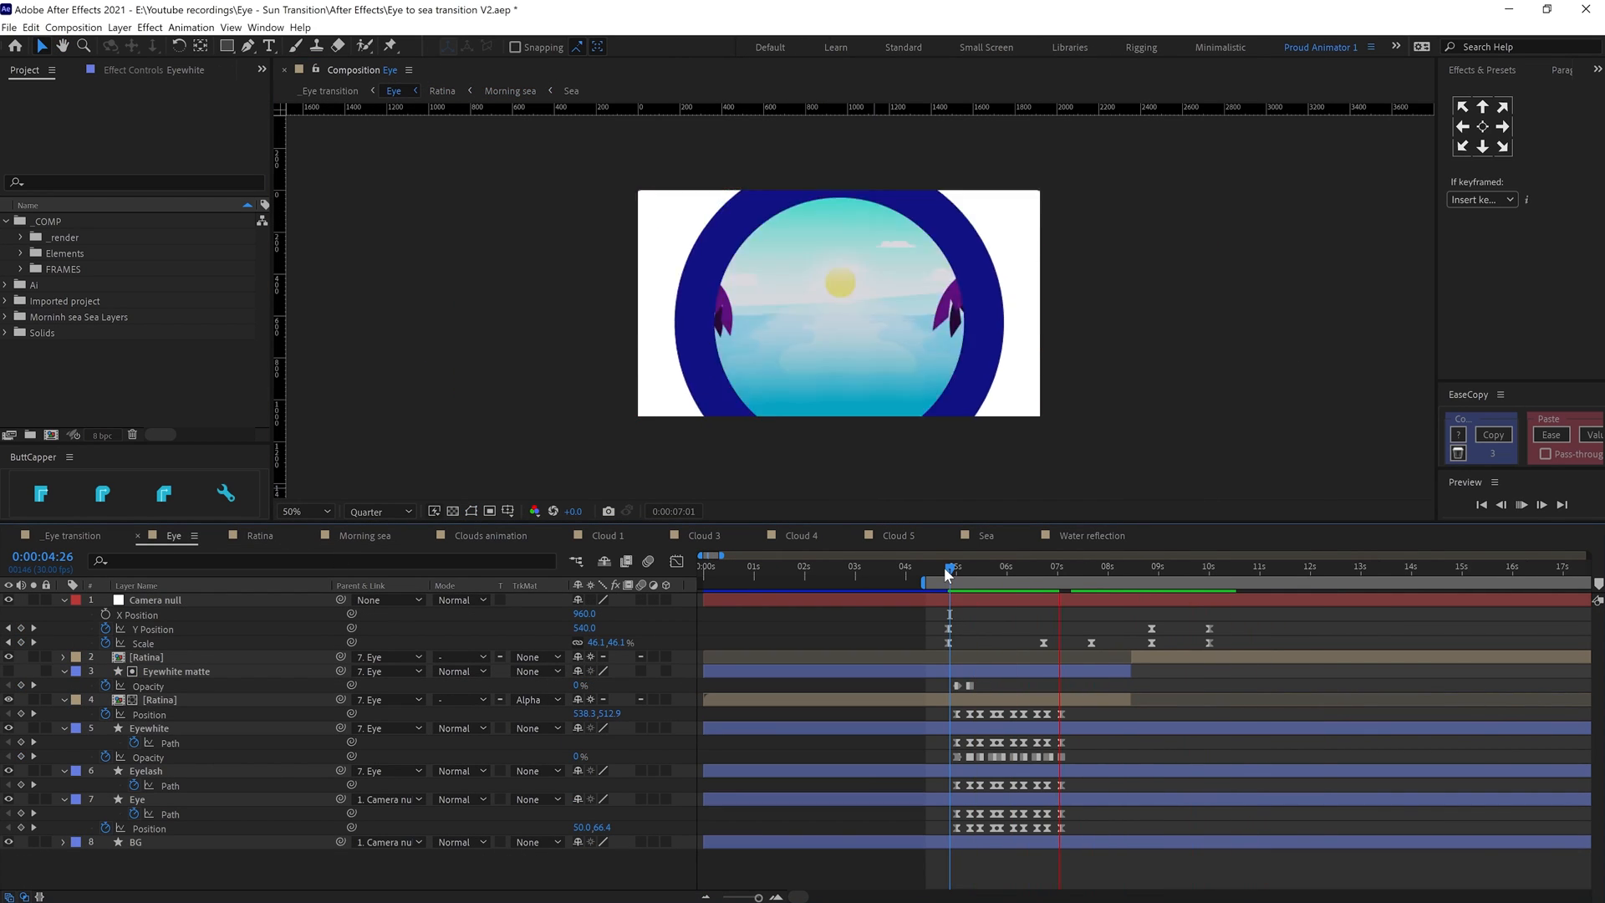
{"action": "left_click", "coordinate": [509, 91]}
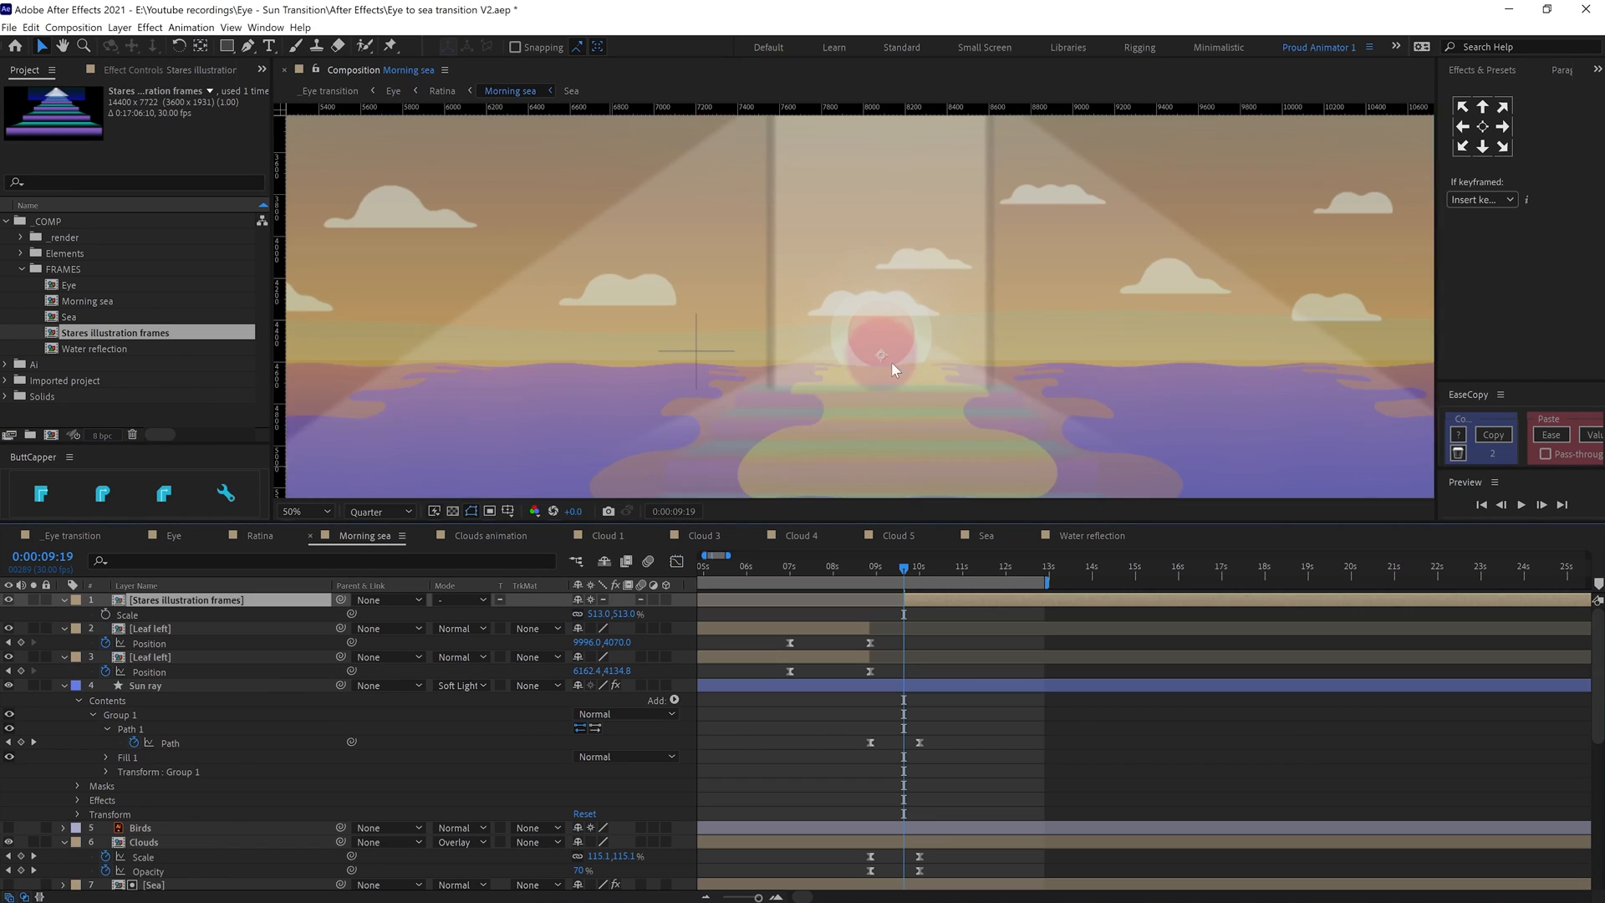
{"action": "double_click", "coordinate": [115, 331]}
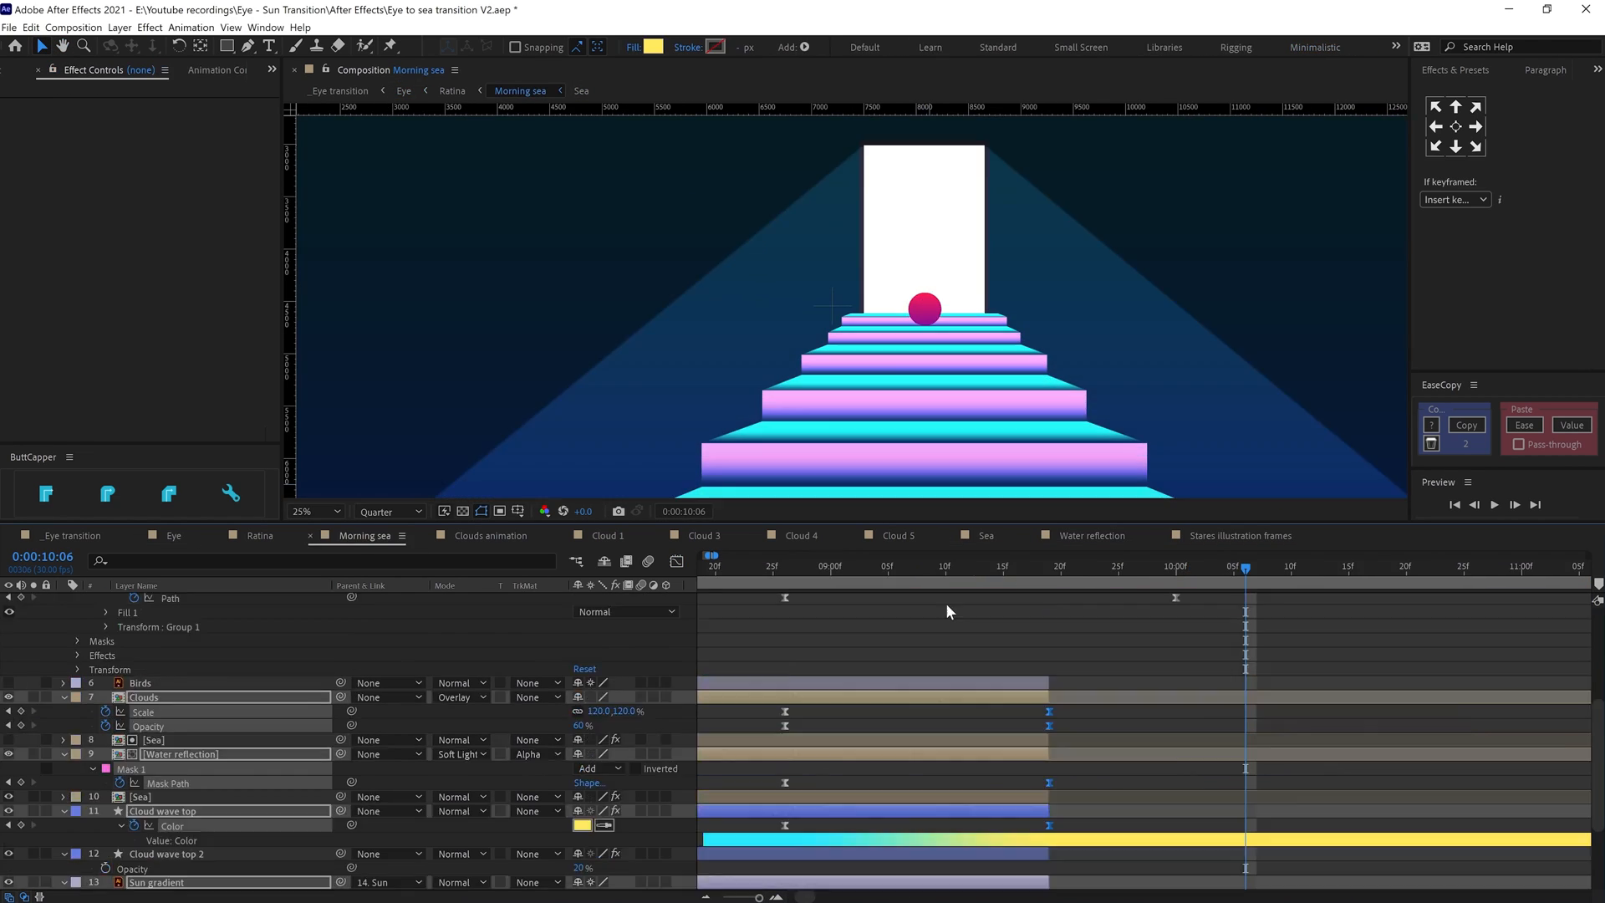
{"action": "left_click", "coordinate": [174, 534]}
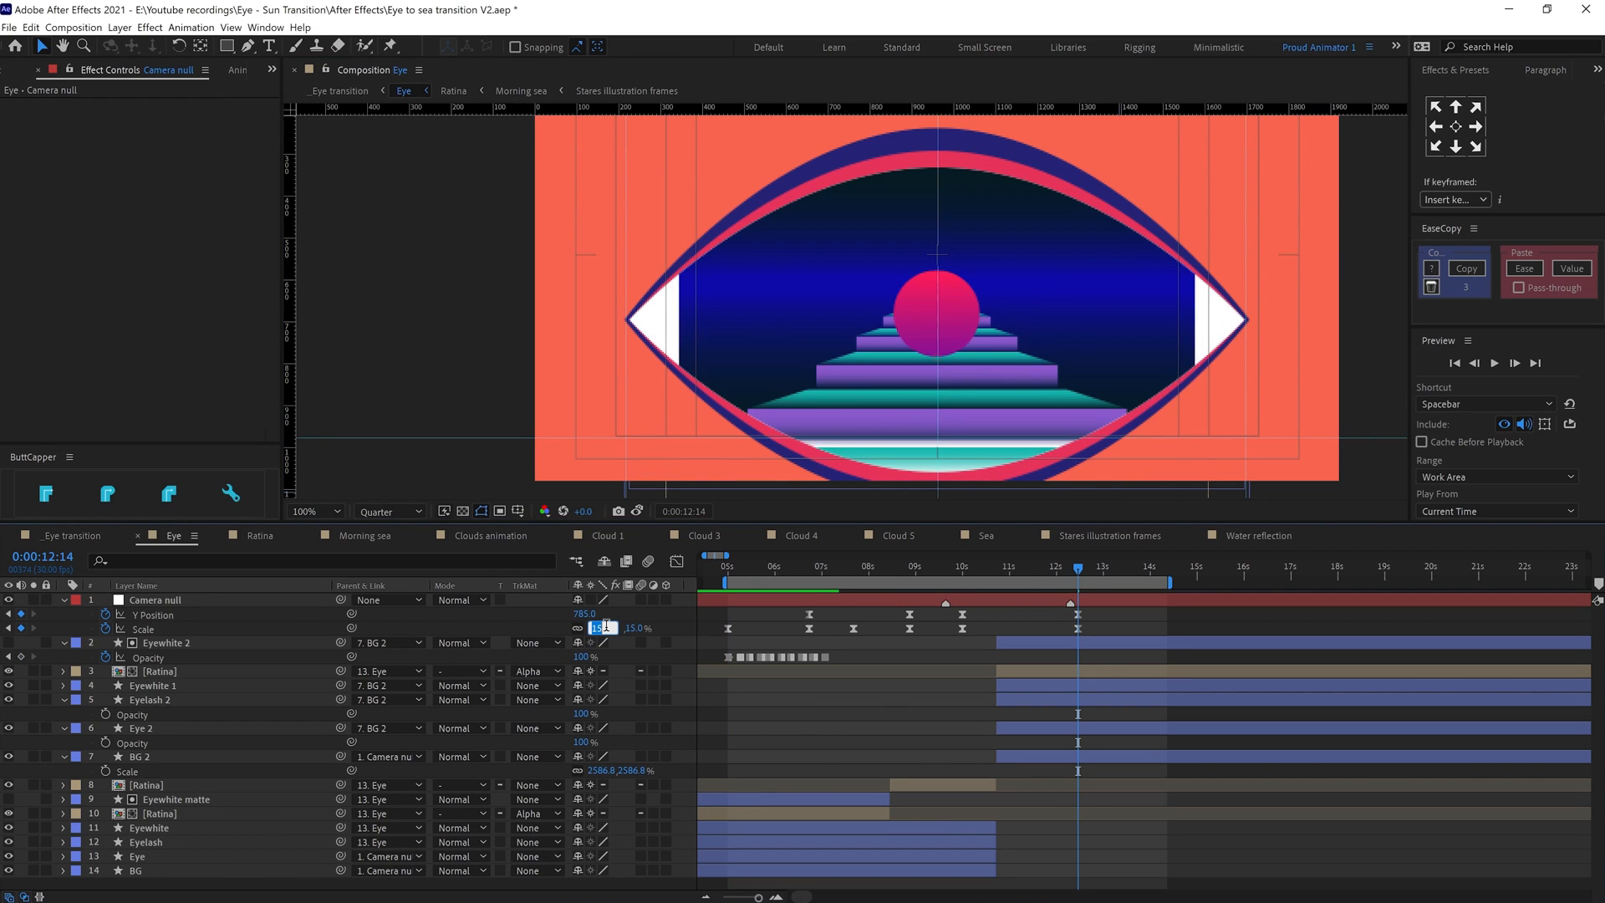
Set the Camera null Scale to 14.0 and adjust a zoom keyframe
{"action": "type", "text": "14.0"}
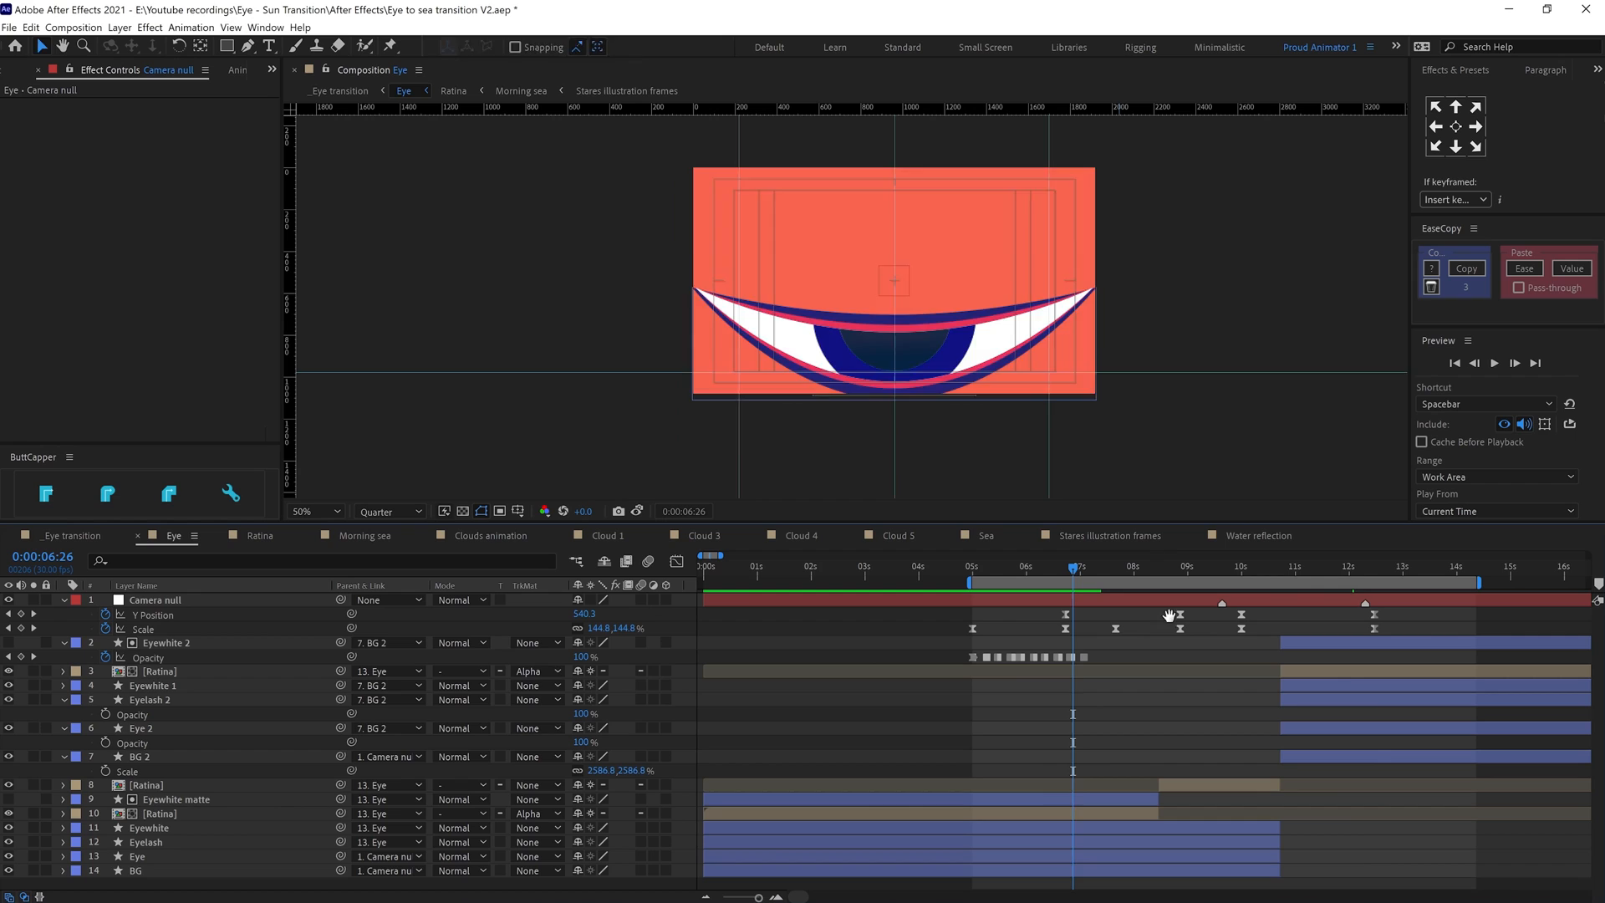
{"action": "left_click", "coordinate": [1233, 565]}
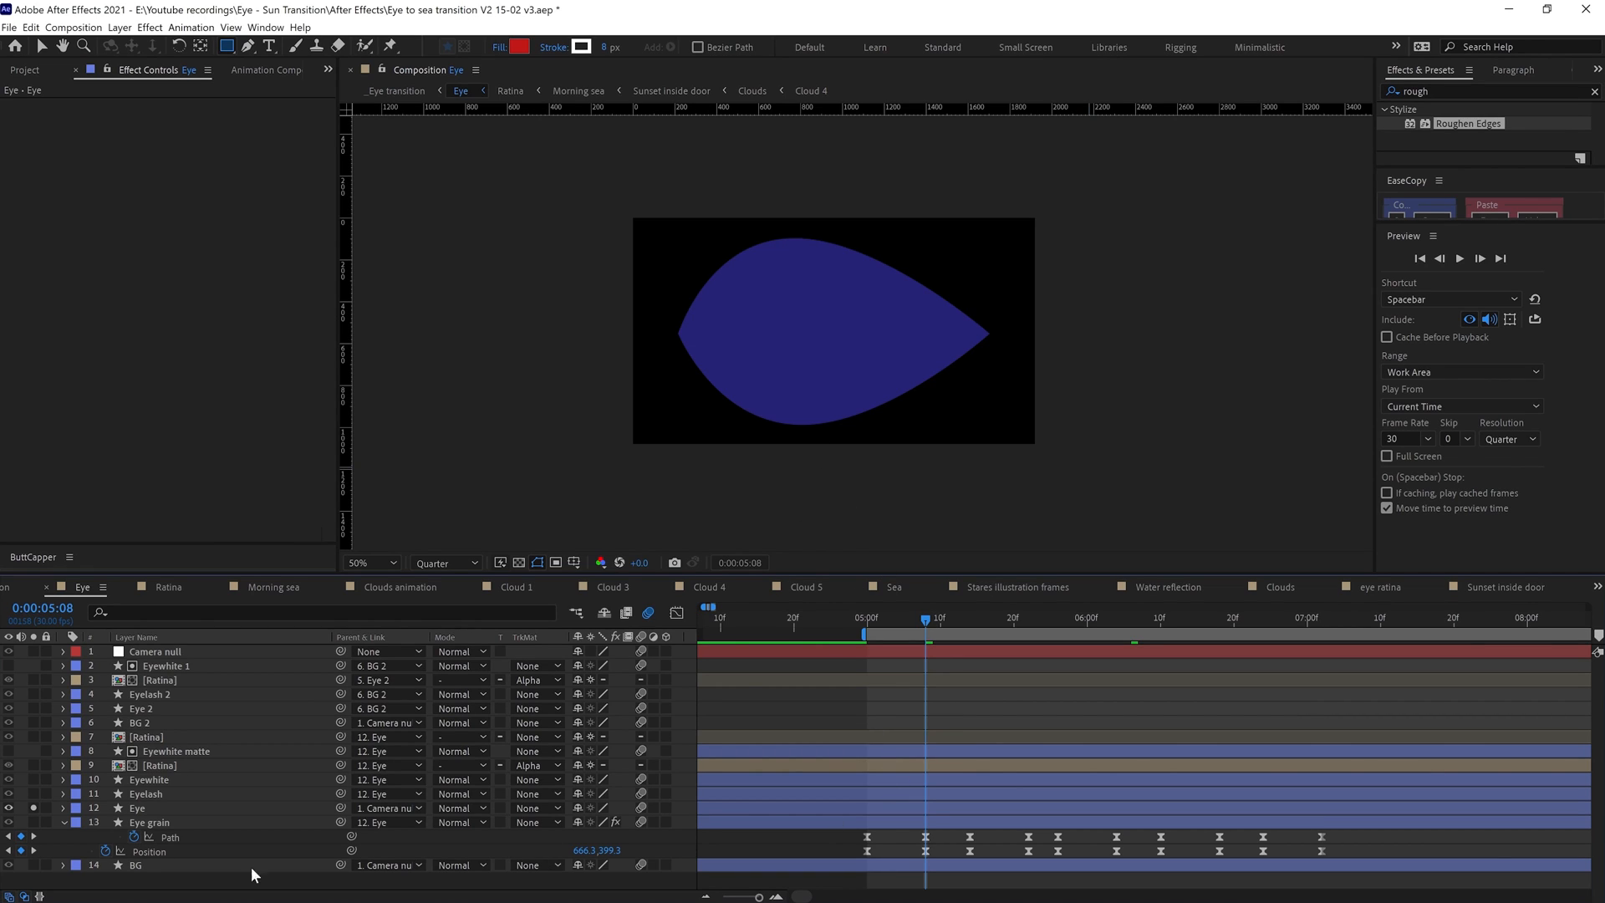
Draw a rectangle over the eye and change its stroke type in Stroke Options
{"action": "left_click", "coordinate": [136, 808]}
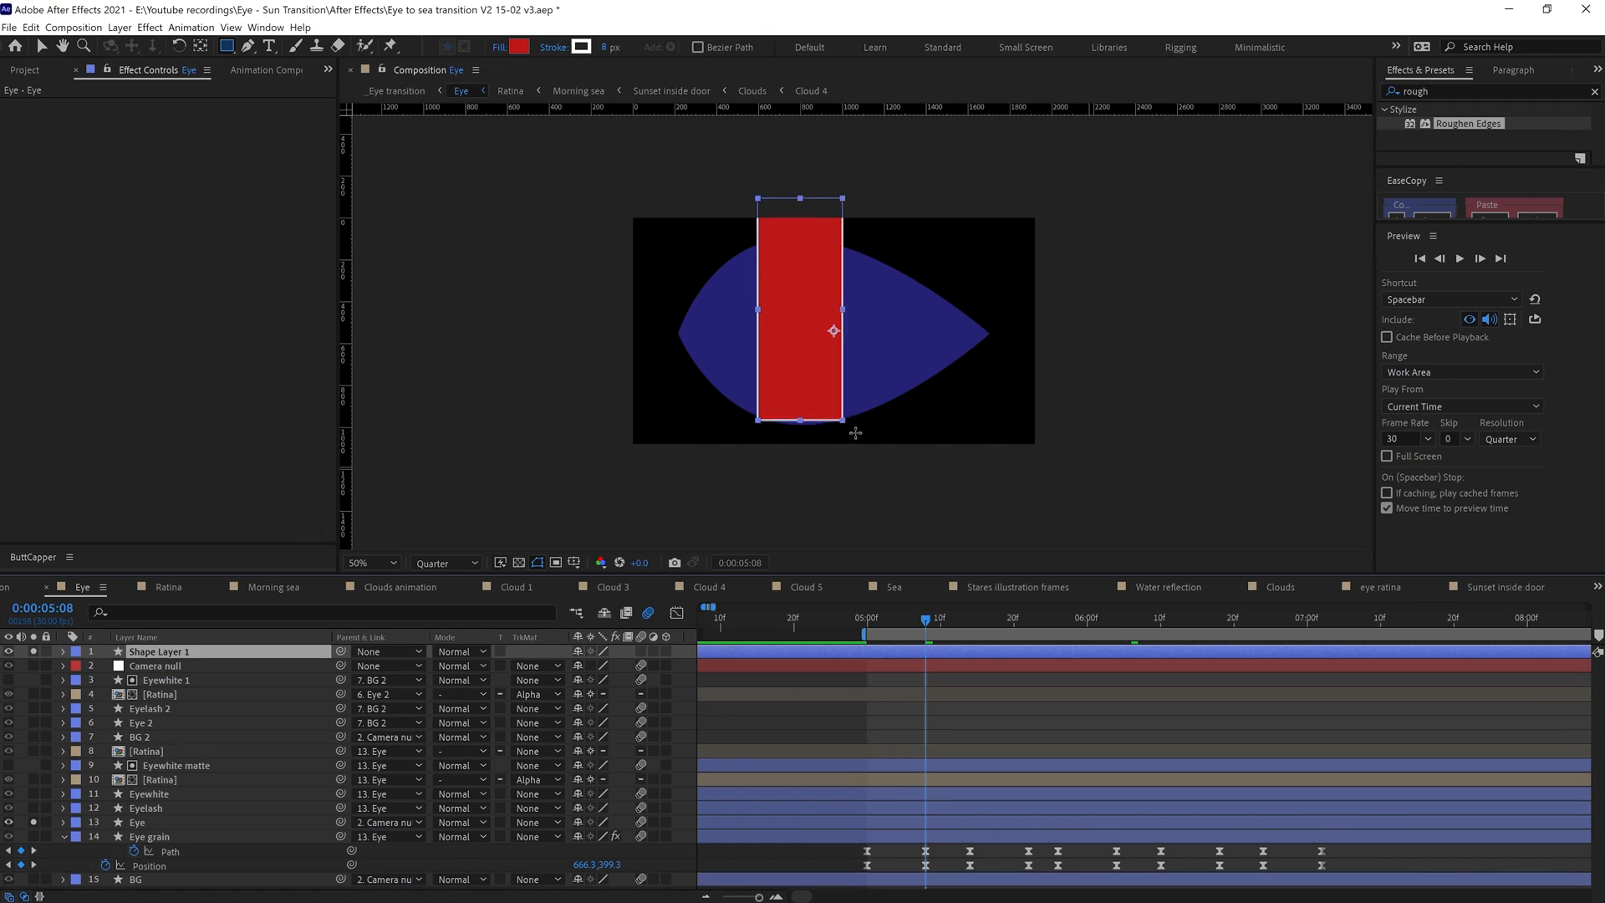
{"action": "left_click", "coordinate": [580, 46]}
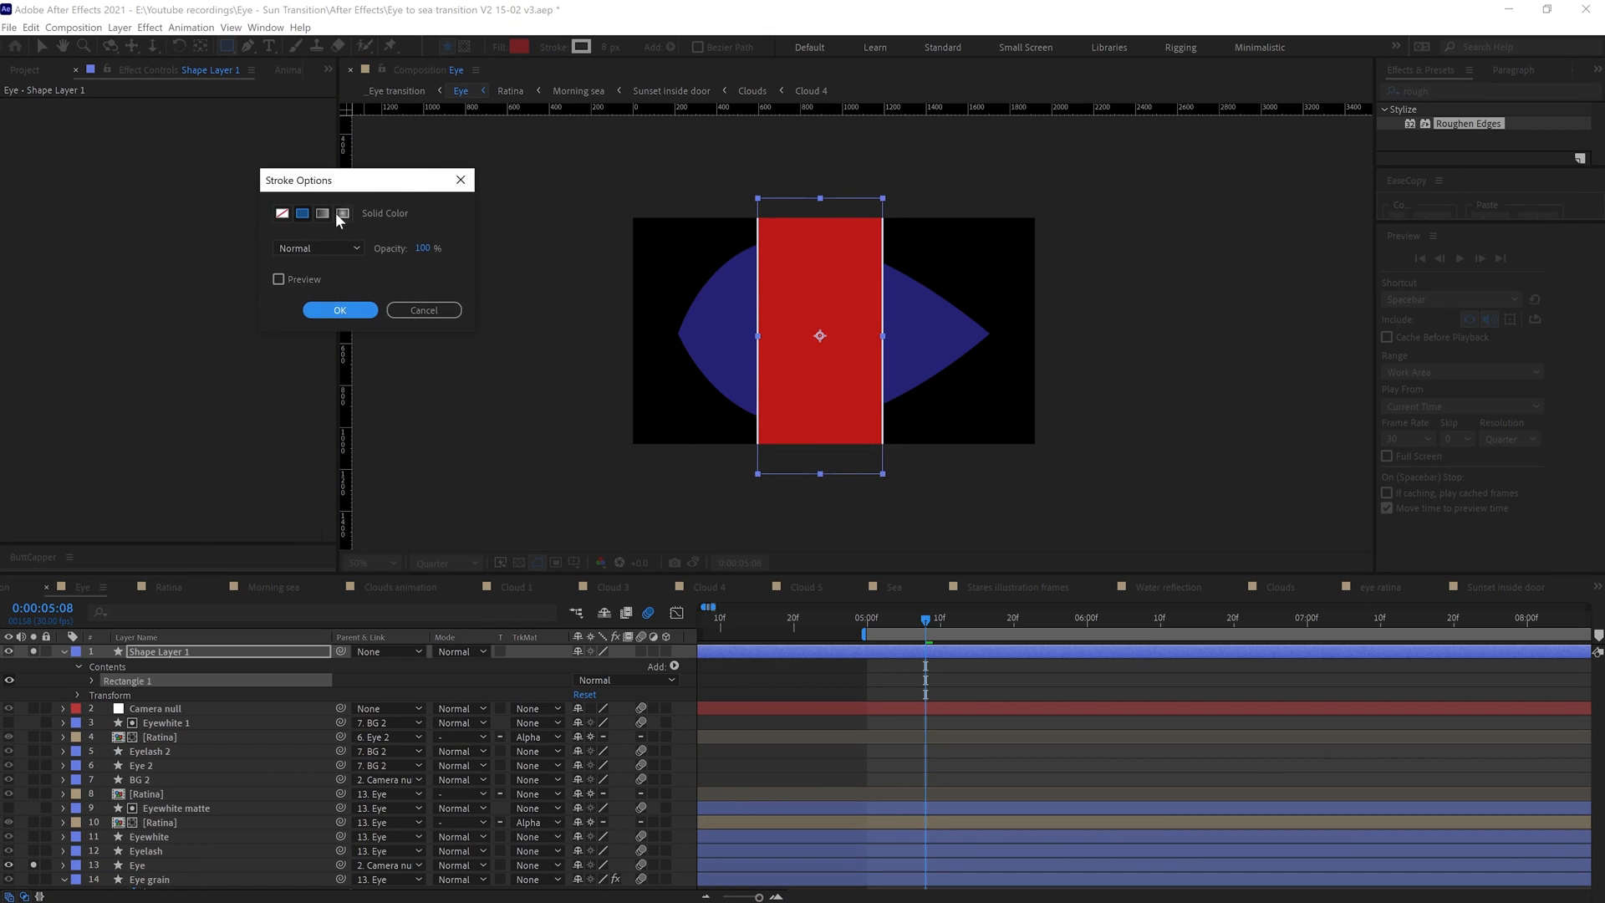
{"action": "left_click", "coordinate": [338, 310]}
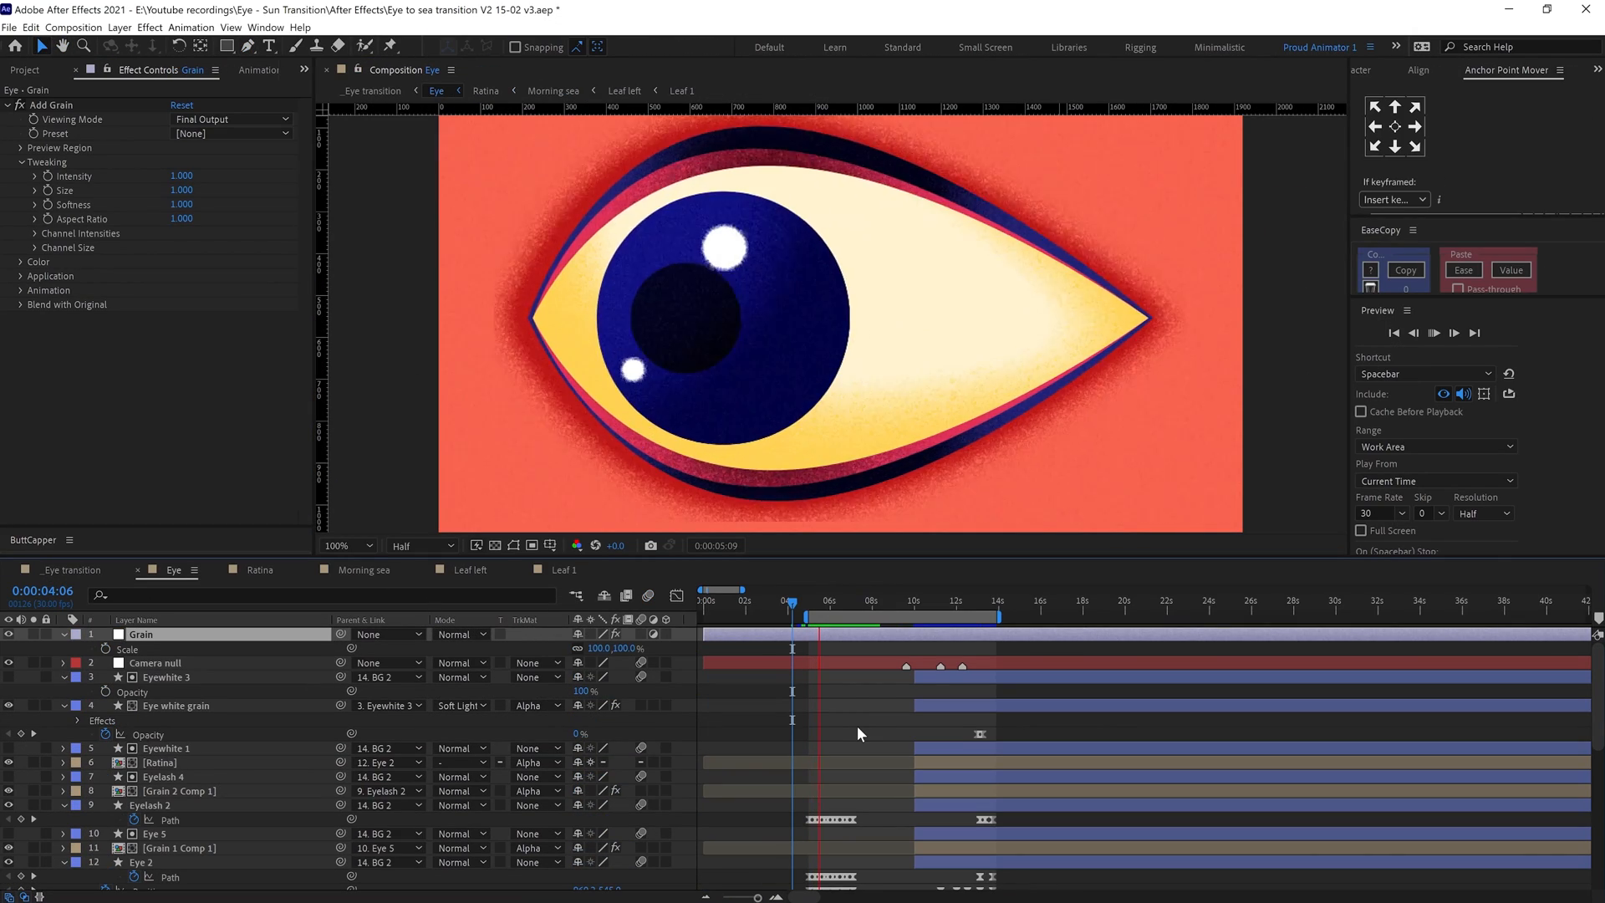
{"action": "left_click_drag", "start_coordinate": [789, 600], "coordinate": [860, 600]}
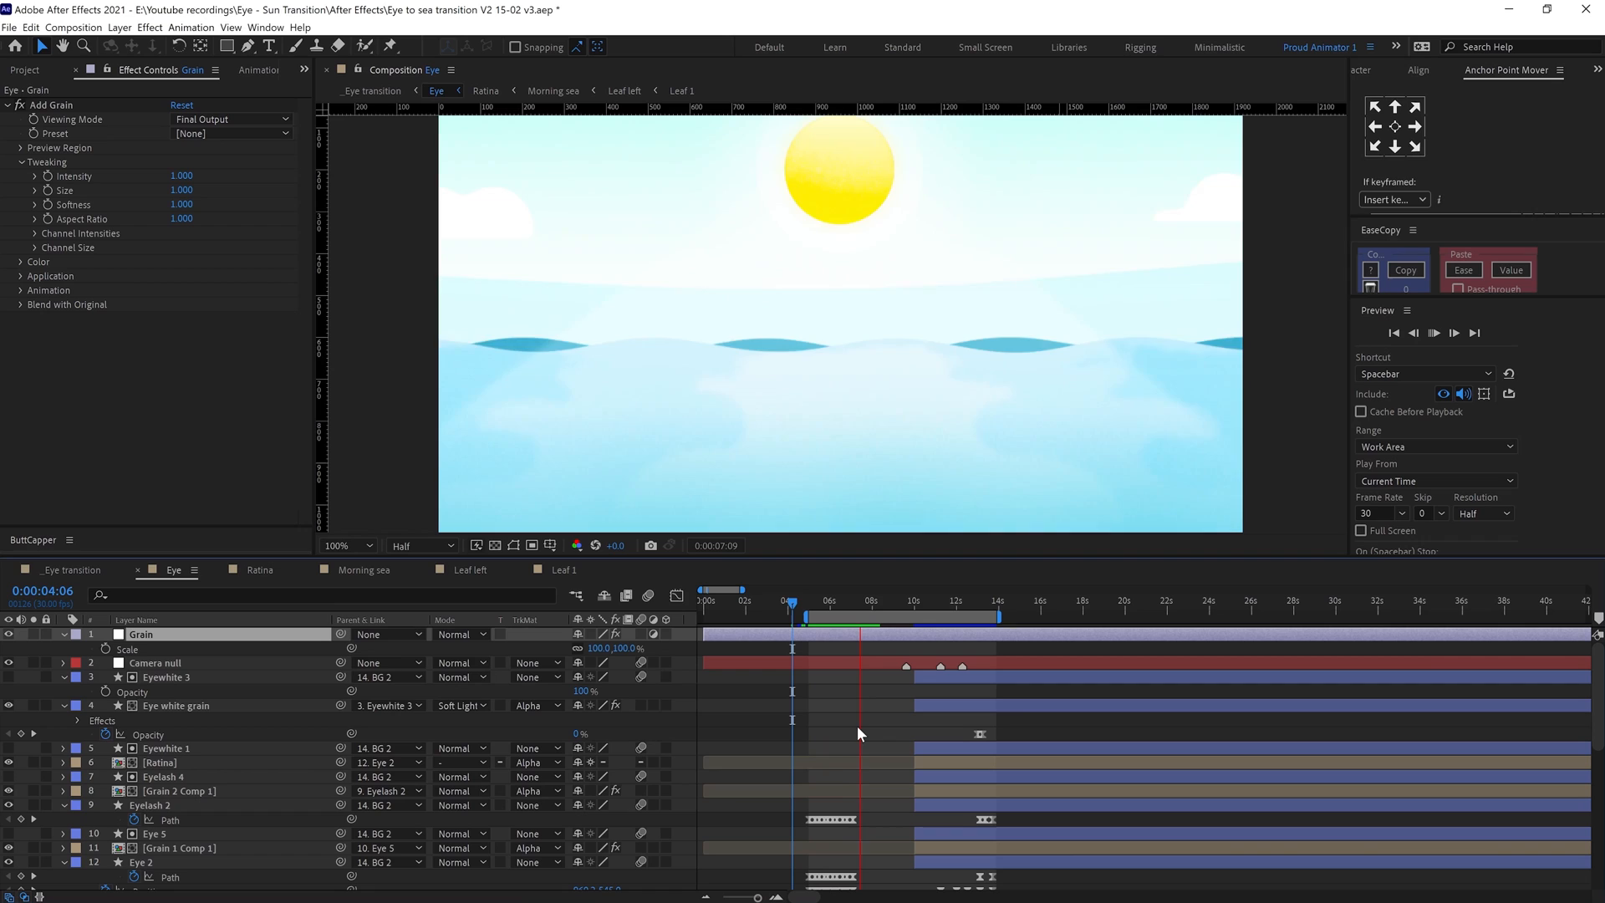
{"action": "left_click", "coordinate": [867, 600]}
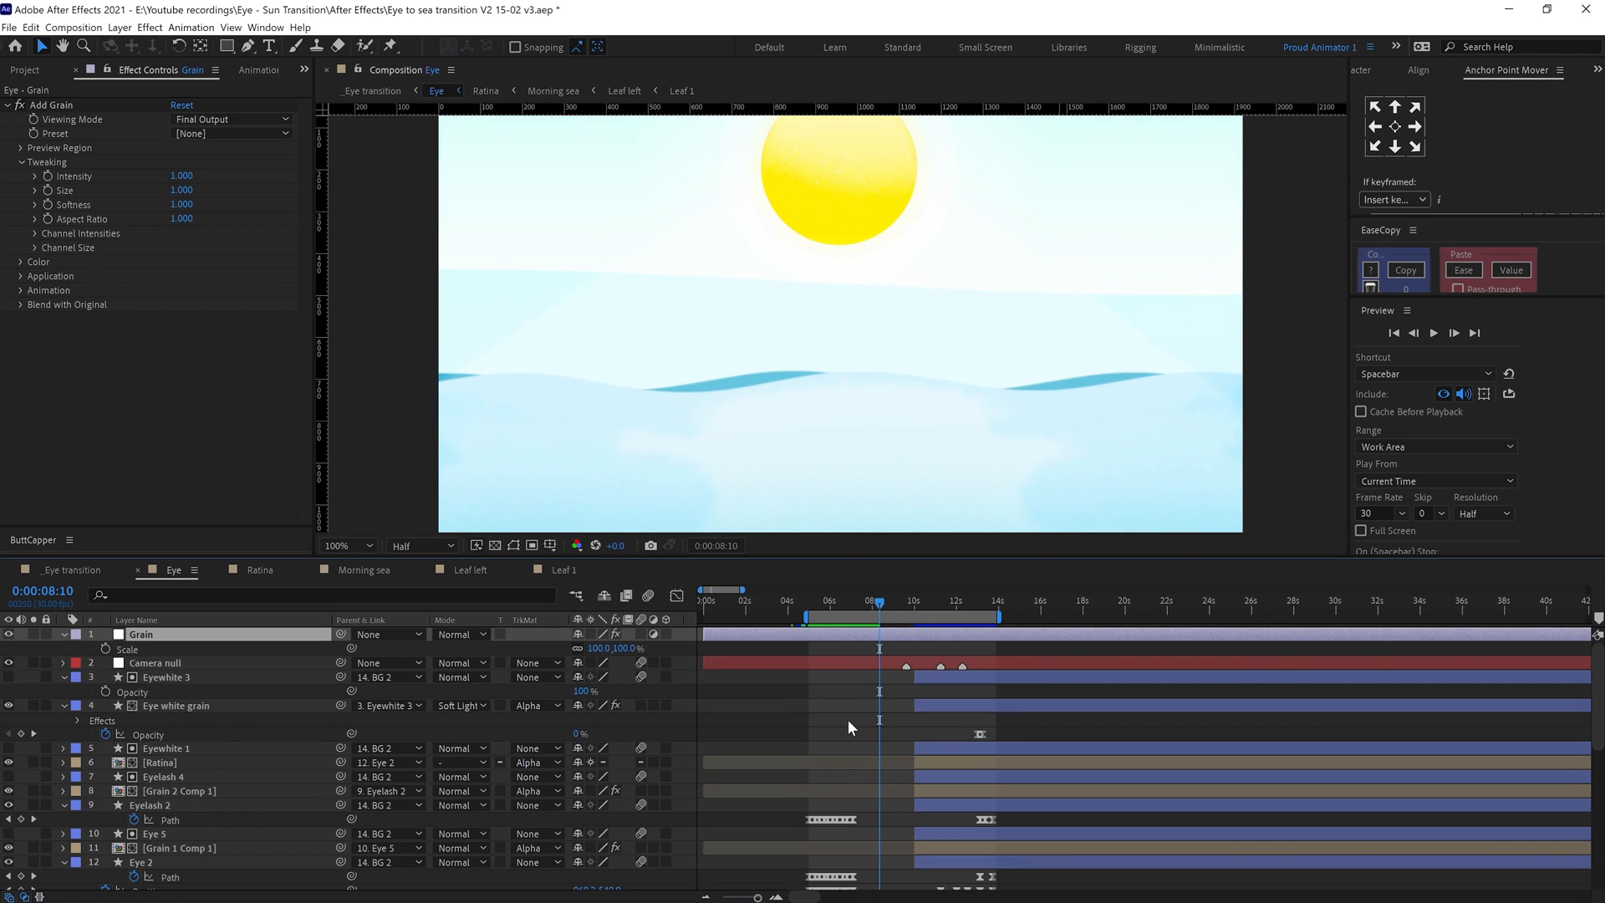